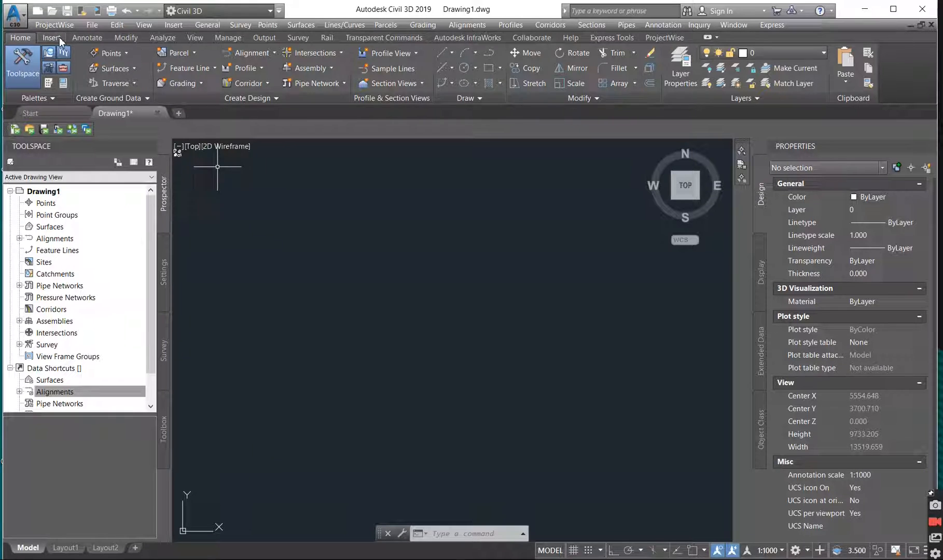
Step: Switch to the Insert ribbon to reveal the Import panel with Points from File
{"action": "left_click", "coordinate": [52, 37]}
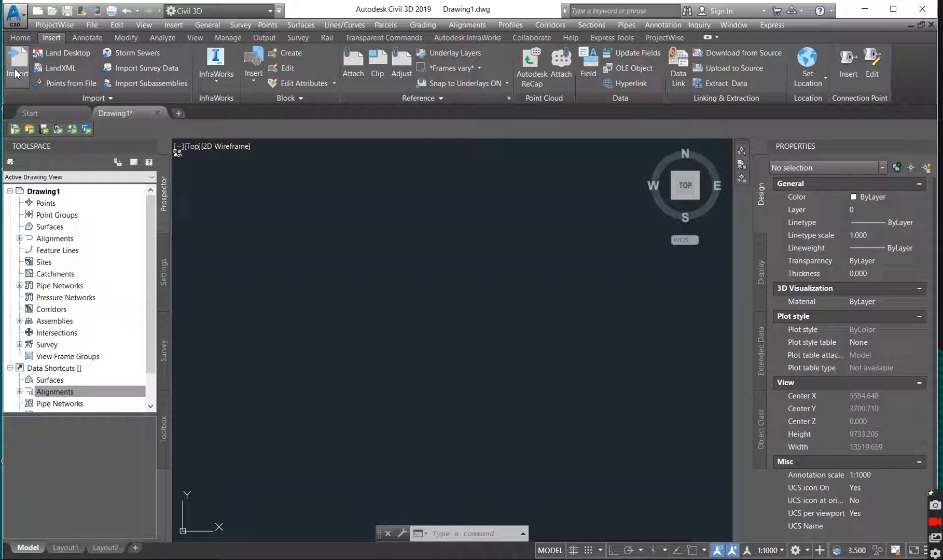
{"action": "mouse_move", "coordinate": [16, 67]}
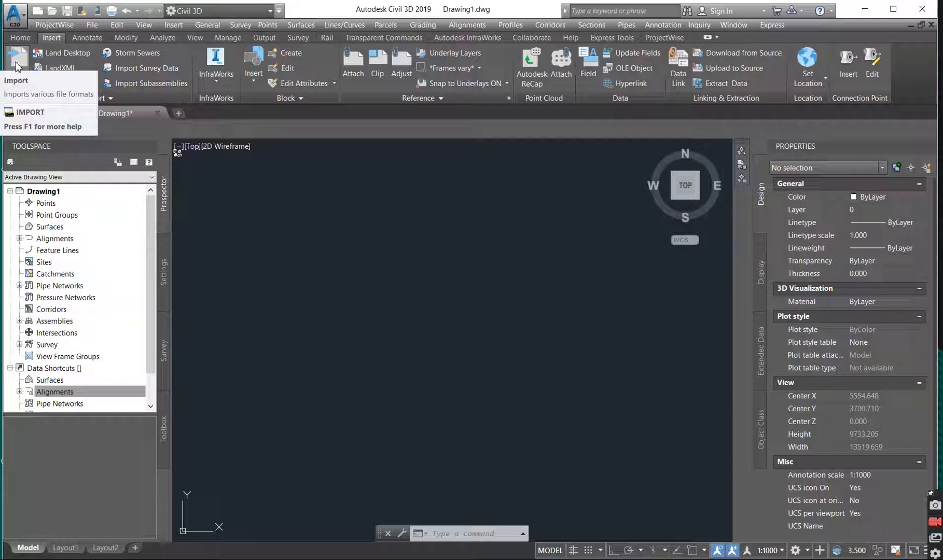
{"action": "mouse_move", "coordinate": [16, 57]}
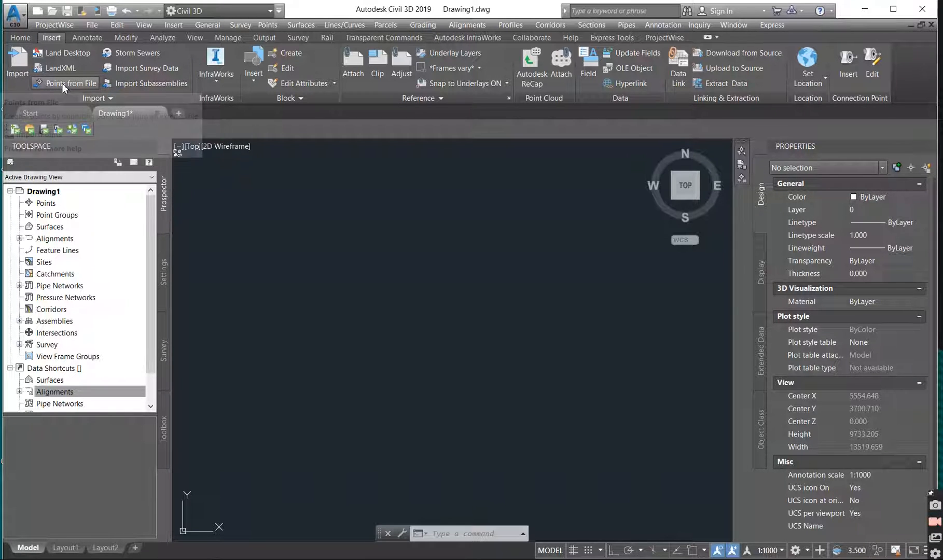
{"action": "mouse_move", "coordinate": [71, 83]}
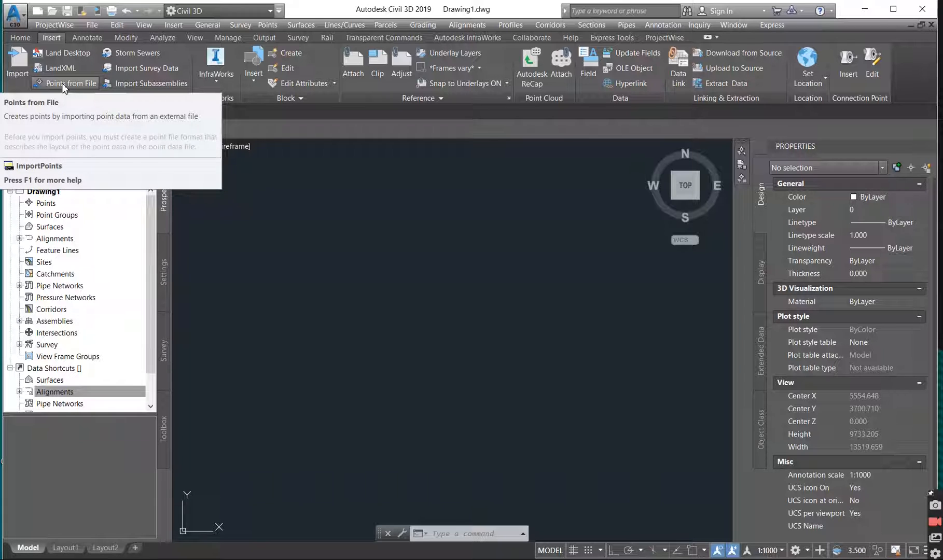
{"action": "mouse_move", "coordinate": [65, 83]}
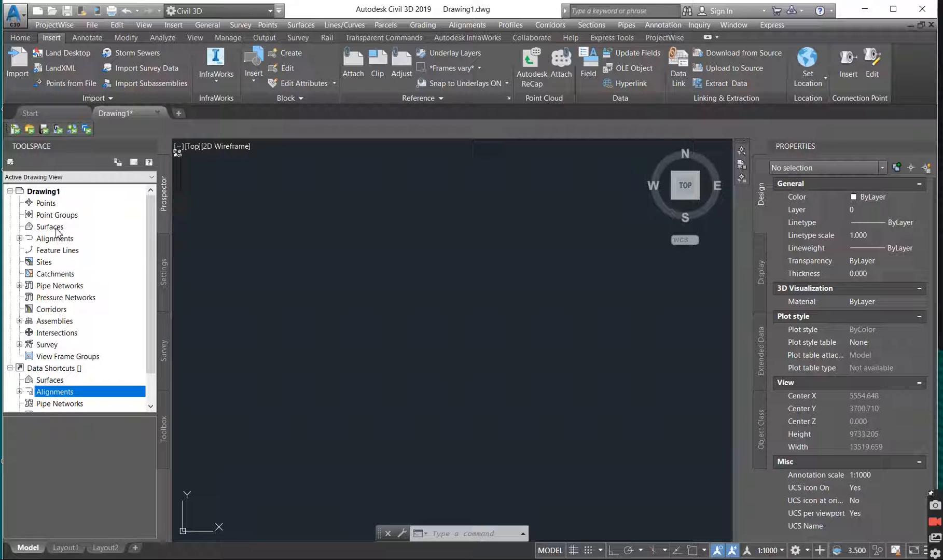
{"action": "mouse_move", "coordinate": [49, 226]}
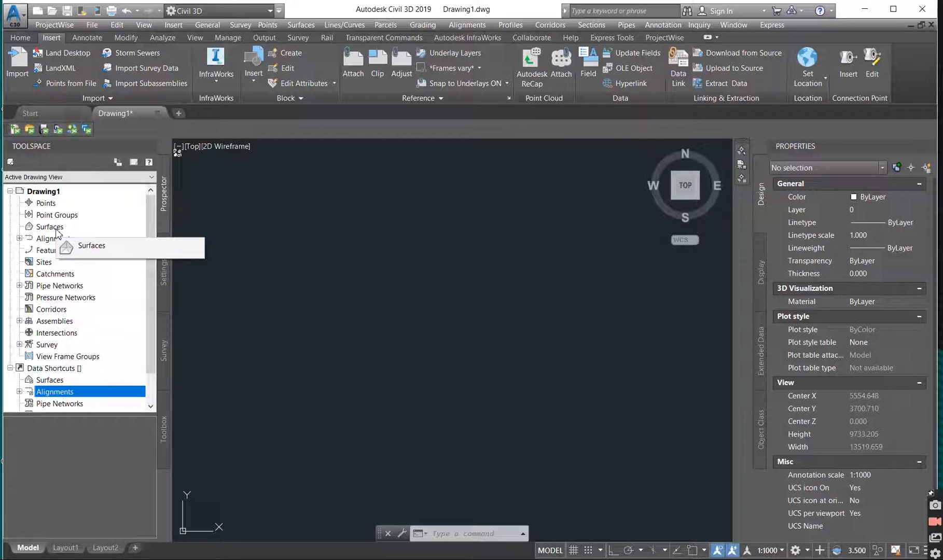
{"action": "mouse_move", "coordinate": [50, 84]}
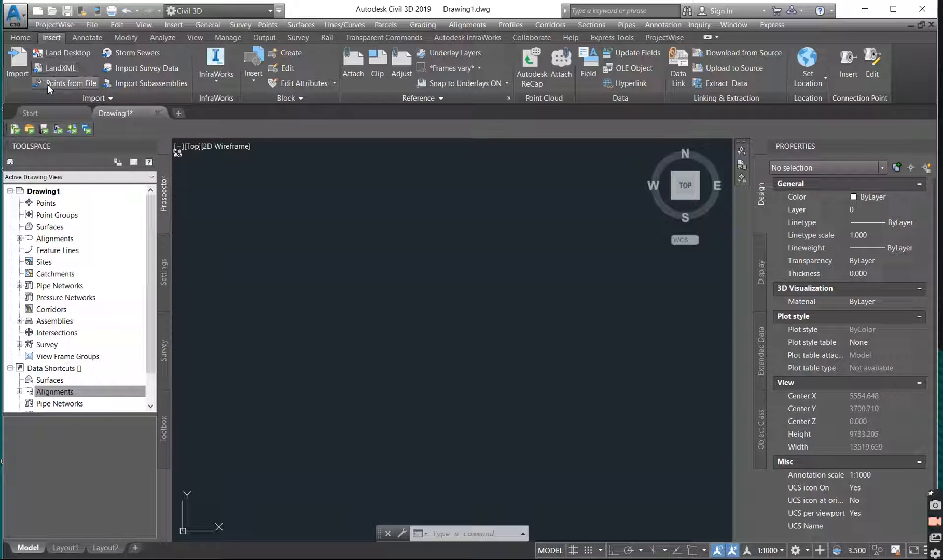
Step: Load 1m Countours.csv into Points from File with the ENZ (comma delimited) format
{"action": "left_click", "coordinate": [72, 83]}
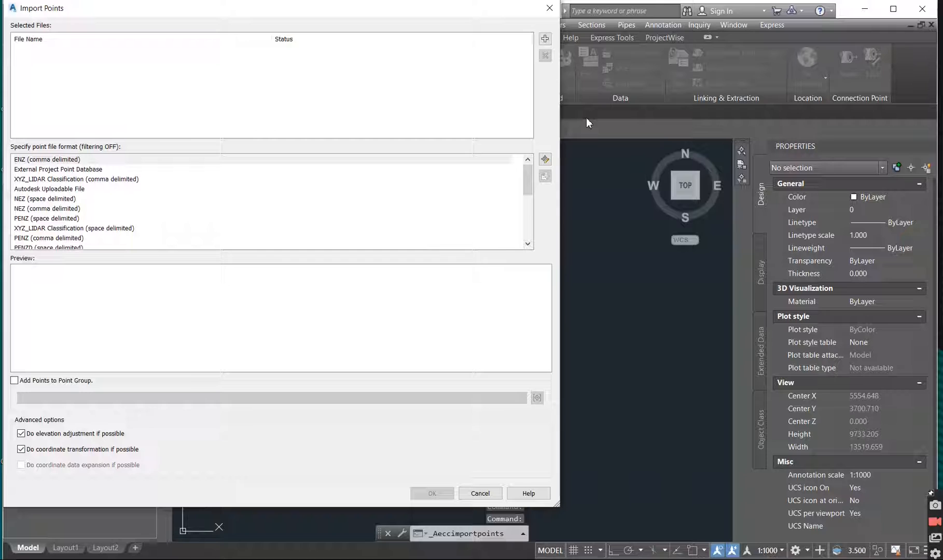
{"action": "mouse_move", "coordinate": [471, 107]}
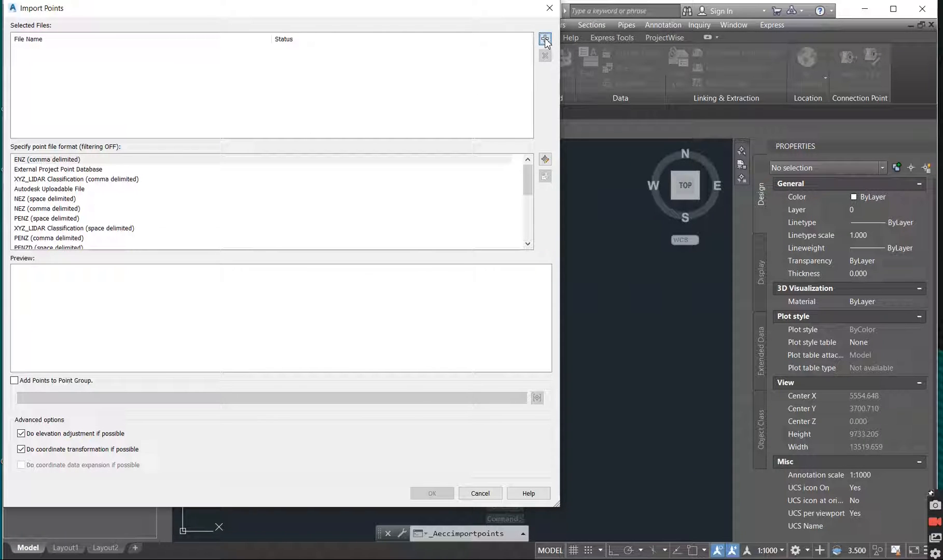
{"action": "left_click", "coordinate": [544, 38]}
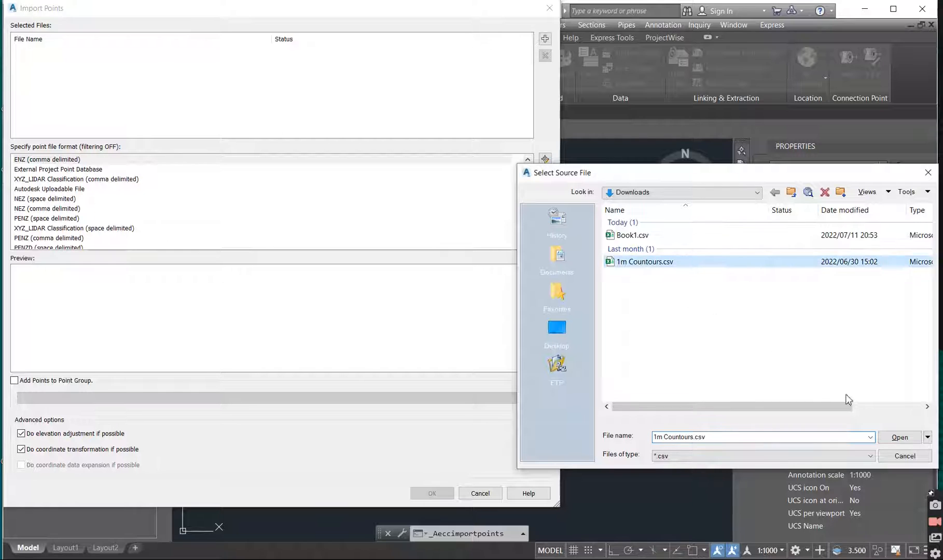
{"action": "left_click", "coordinate": [904, 456]}
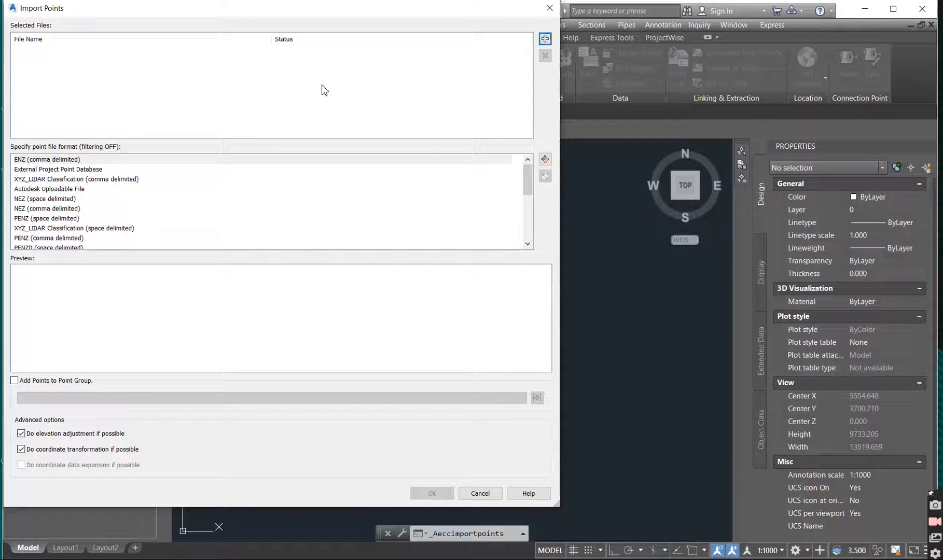
{"action": "left_click", "coordinate": [544, 39]}
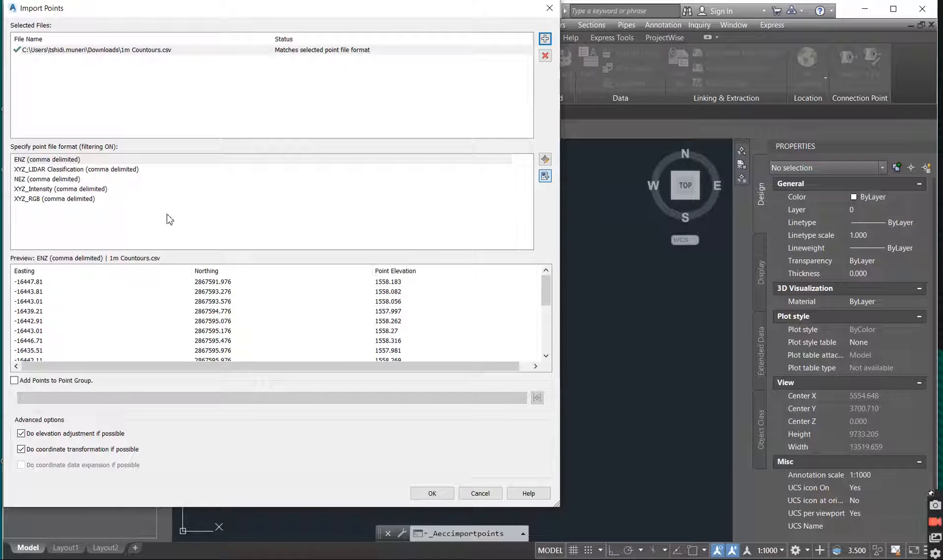
{"action": "mouse_move", "coordinate": [25, 269]}
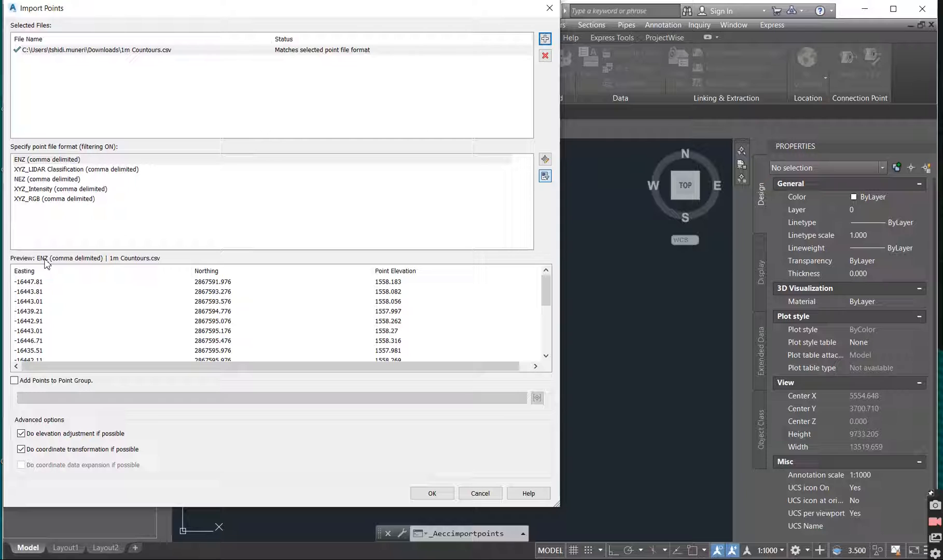
{"action": "mouse_move", "coordinate": [91, 262]}
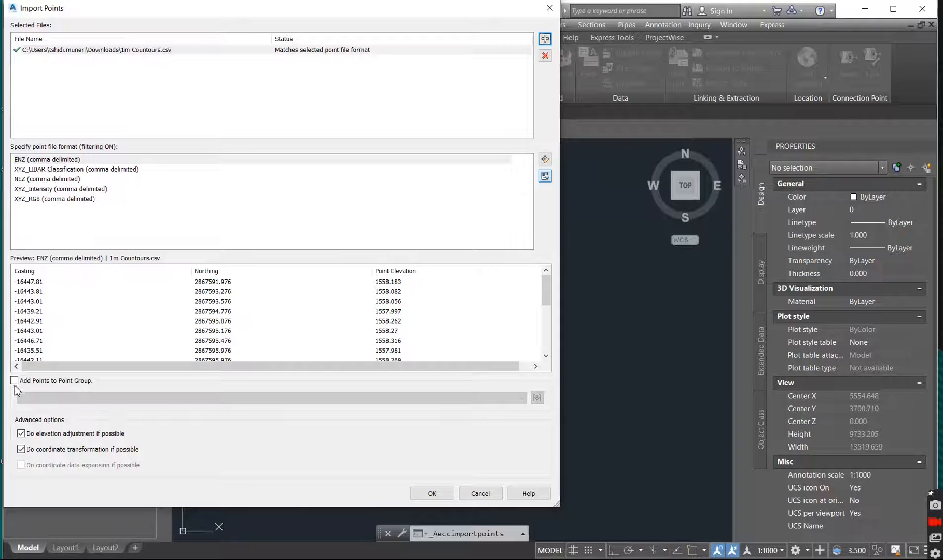
Step: Enable Add Points to Point Group and create a new group named 'NGL'
{"action": "left_click", "coordinate": [14, 380]}
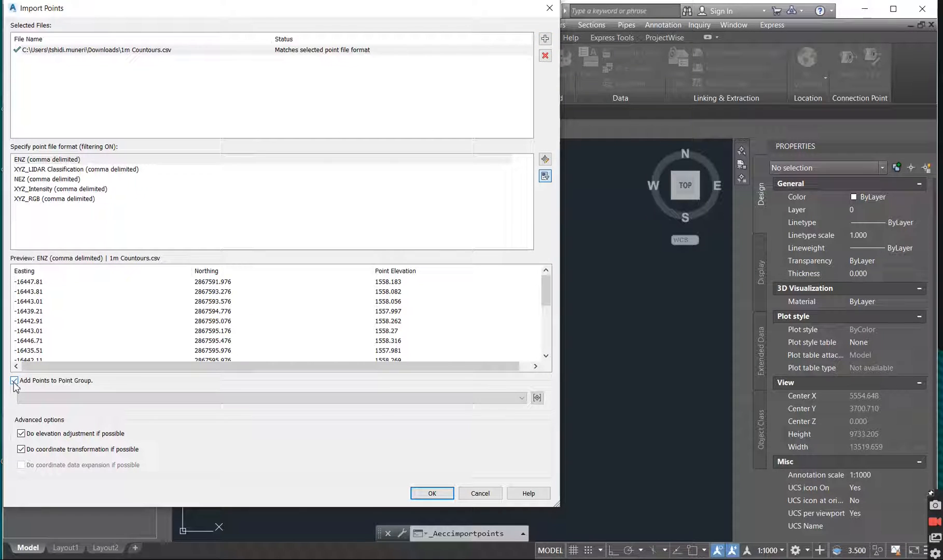
{"action": "left_click", "coordinate": [536, 398]}
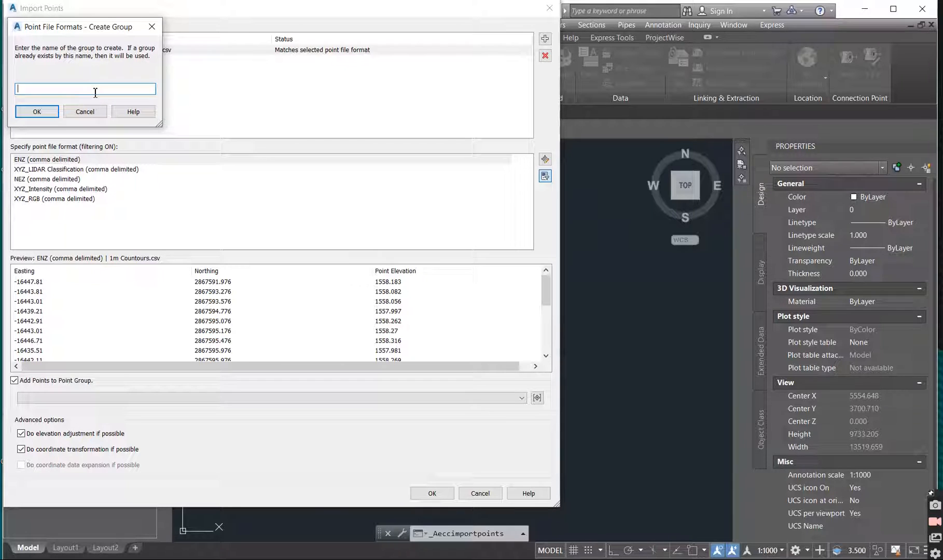
{"action": "type", "text": "NGL"}
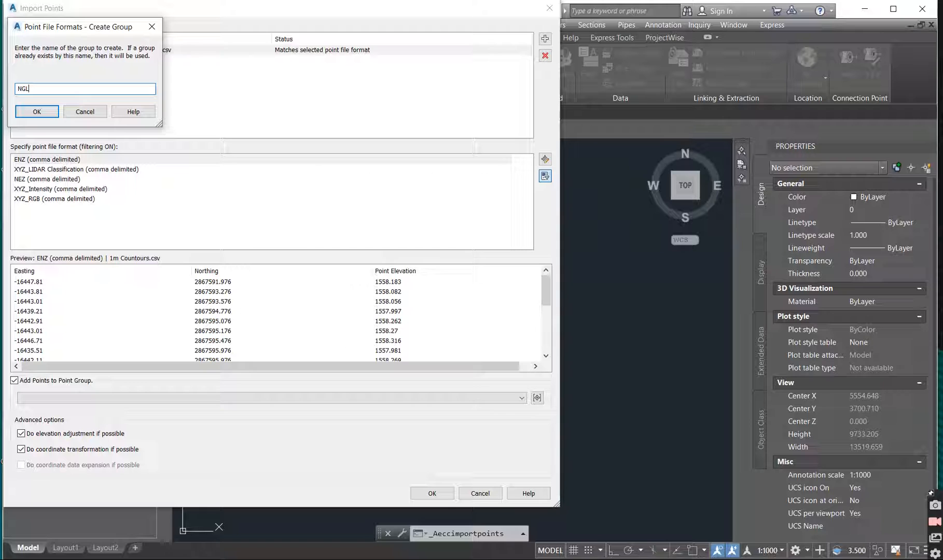
{"action": "mouse_move", "coordinate": [92, 103]}
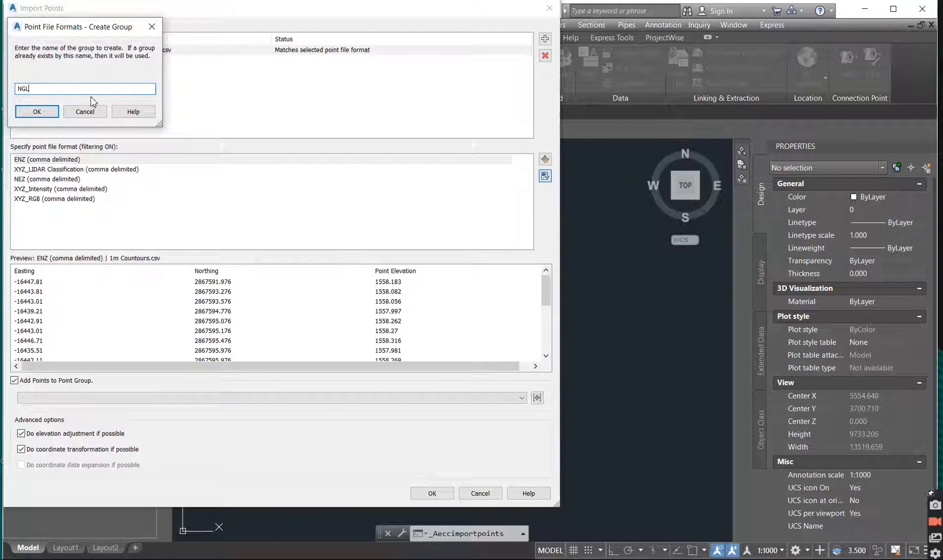
{"action": "left_click", "coordinate": [36, 111]}
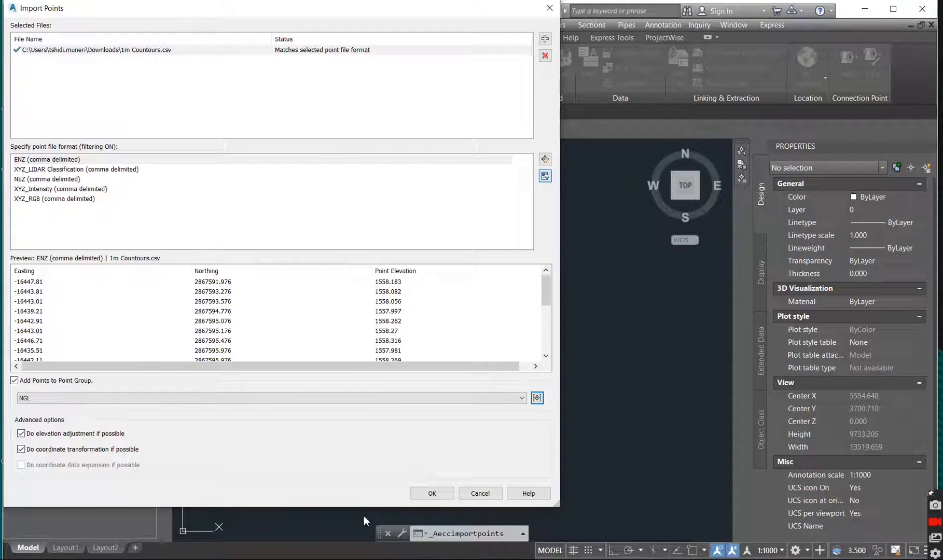
Step: Run the import and list the NGL point group's points in Prospector
{"action": "left_click", "coordinate": [431, 493]}
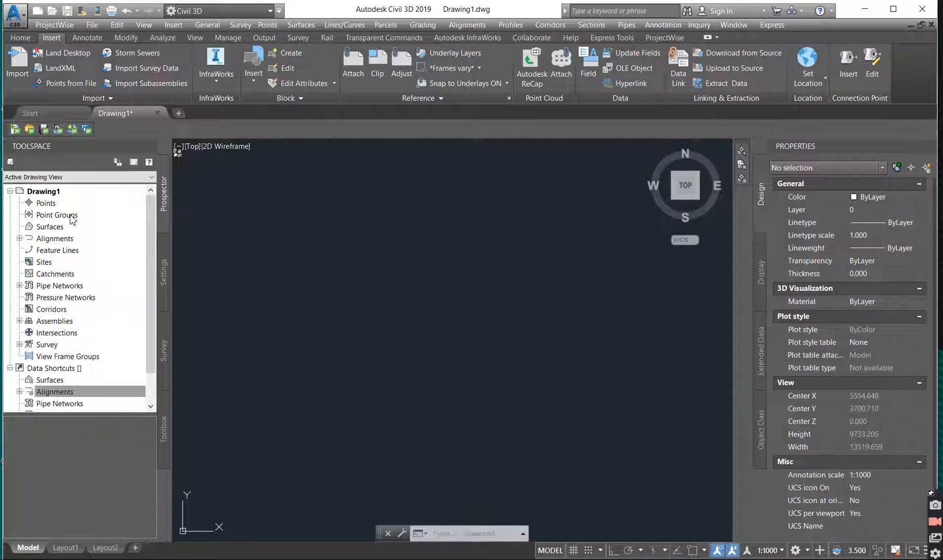
{"action": "mouse_move", "coordinate": [57, 215]}
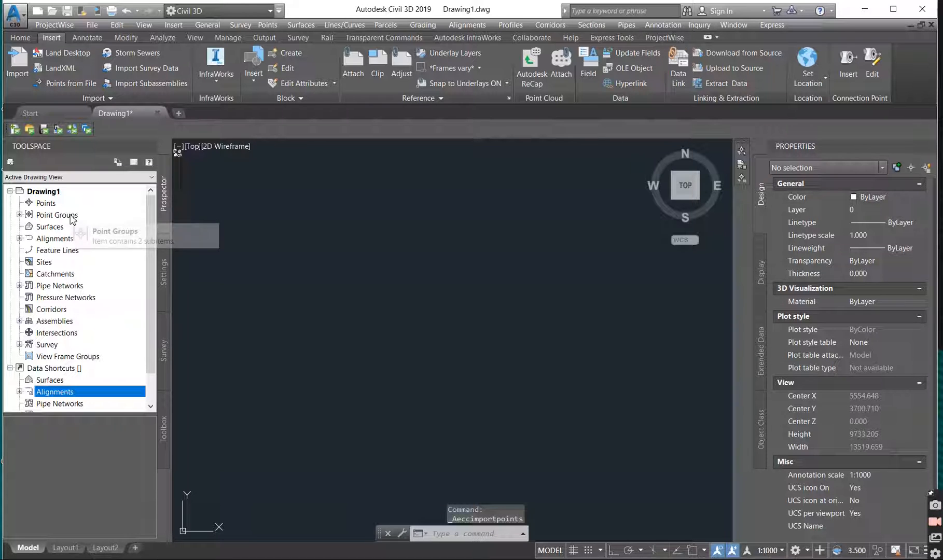
{"action": "mouse_move", "coordinate": [15, 219]}
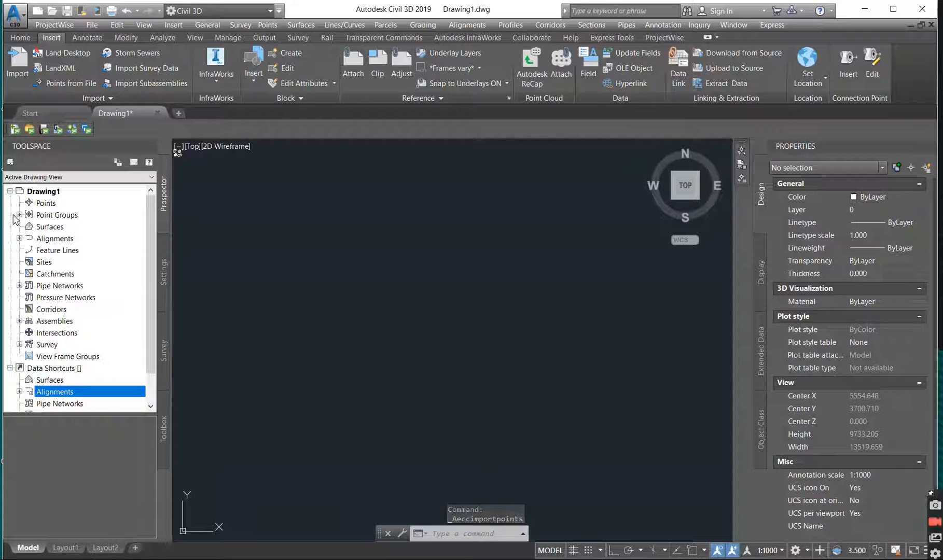
{"action": "left_click", "coordinate": [20, 215]}
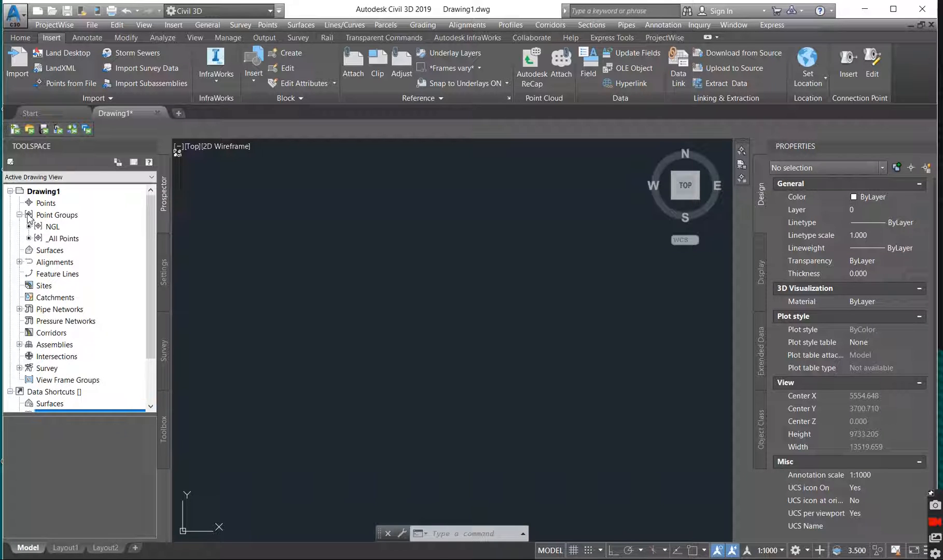
{"action": "left_click", "coordinate": [53, 225]}
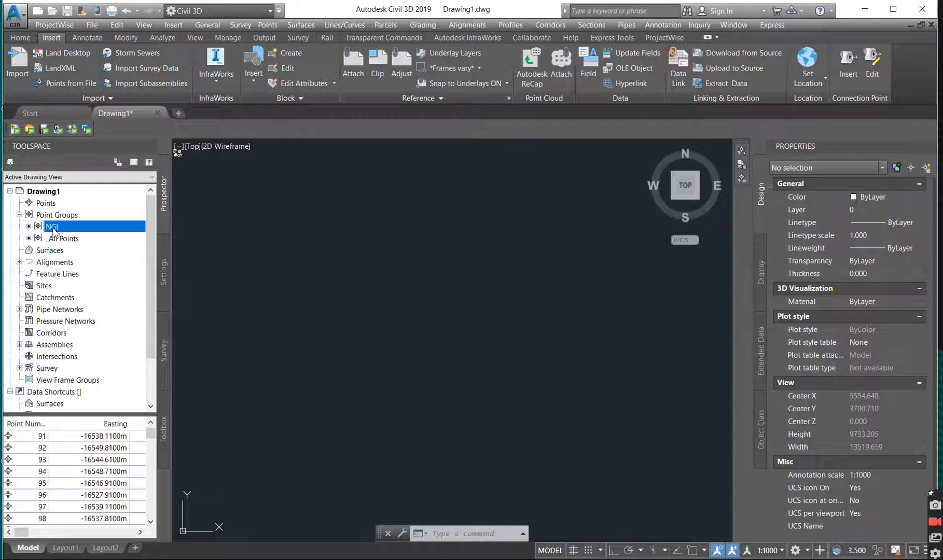
{"action": "mouse_move", "coordinate": [66, 483]}
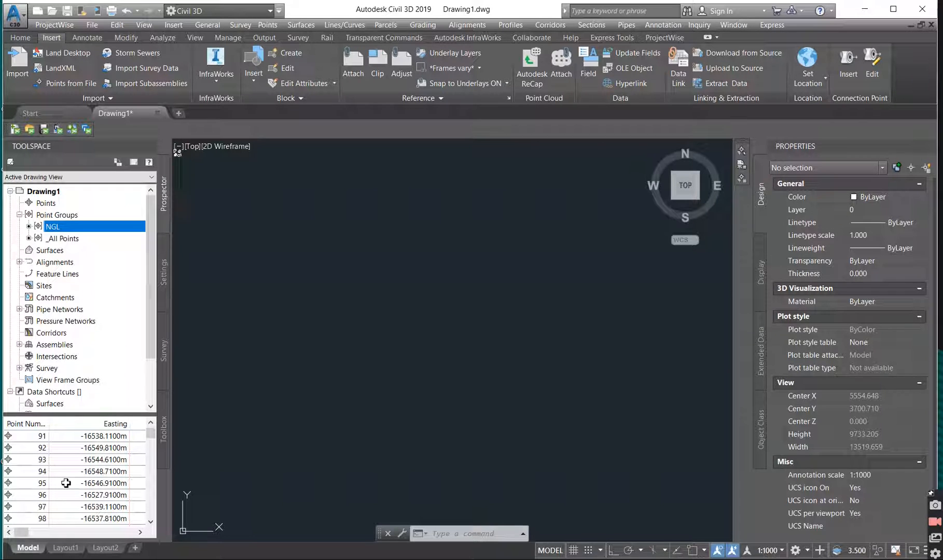
{"action": "mouse_move", "coordinate": [84, 254]}
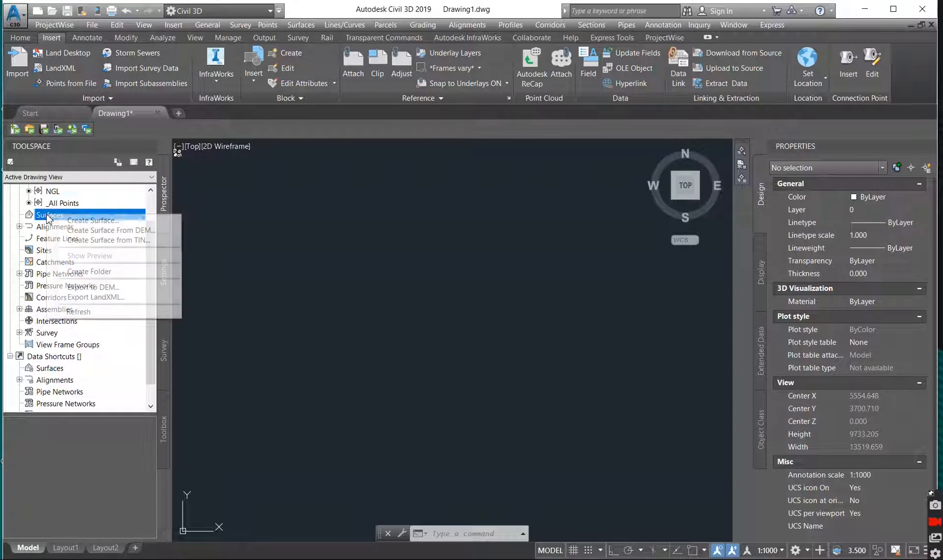
Step: Create the TIN surface 'NGL' and expand its Definition, cancelling Add Point File
{"action": "left_click", "coordinate": [91, 220]}
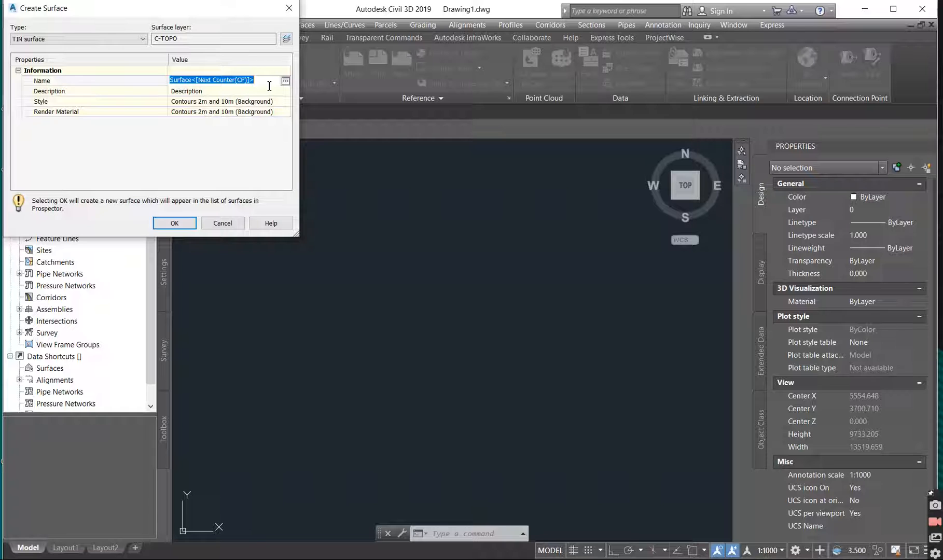
{"action": "type", "text": "NGL"}
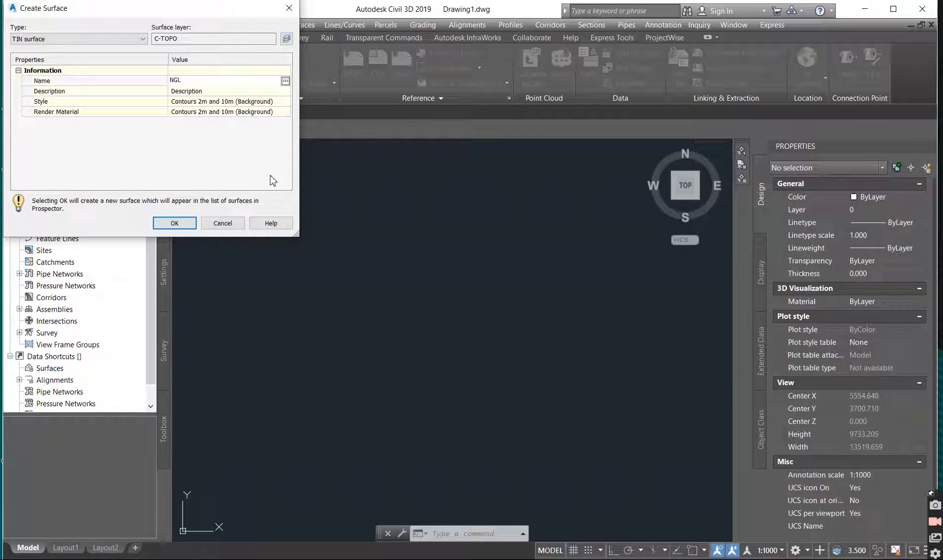
{"action": "left_click", "coordinate": [174, 223]}
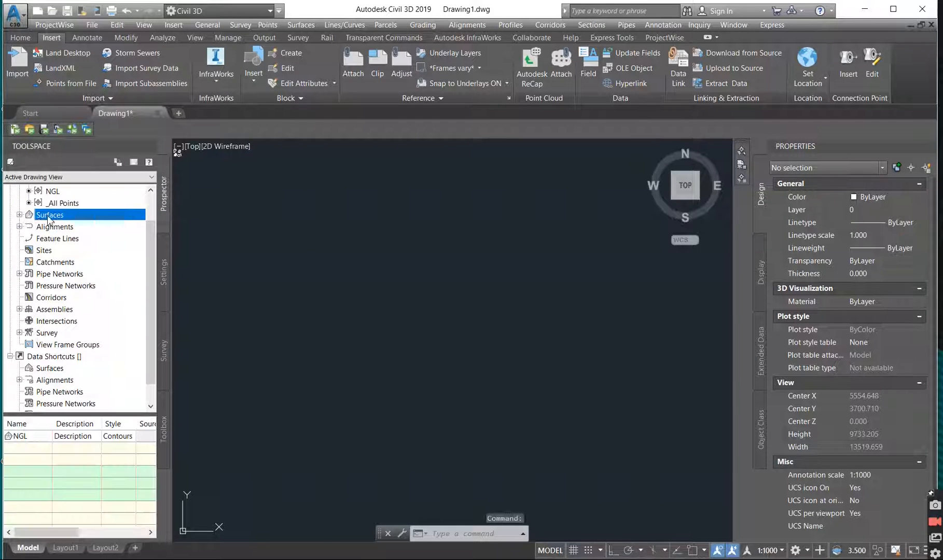
{"action": "left_click", "coordinate": [19, 215]}
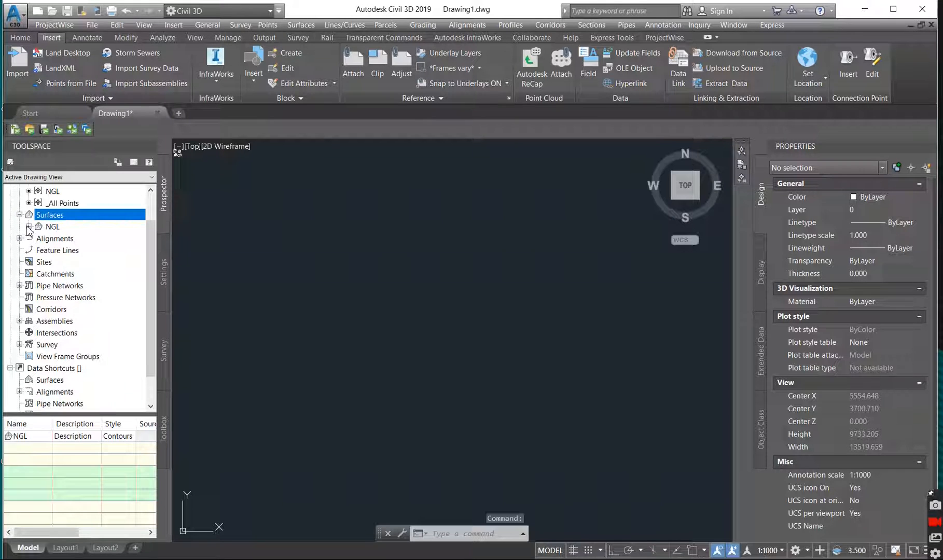
{"action": "left_click", "coordinate": [28, 226]}
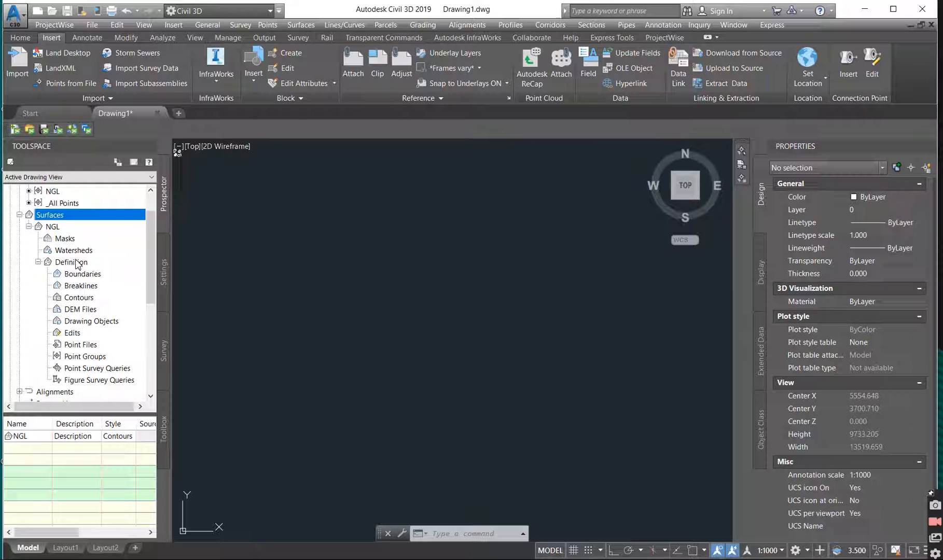
{"action": "mouse_move", "coordinate": [105, 359]}
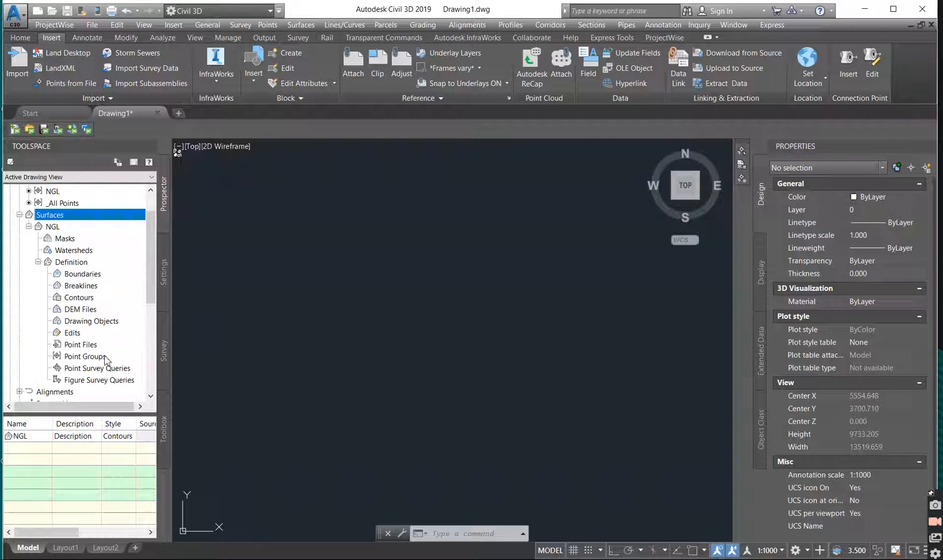
{"action": "mouse_move", "coordinate": [84, 356]}
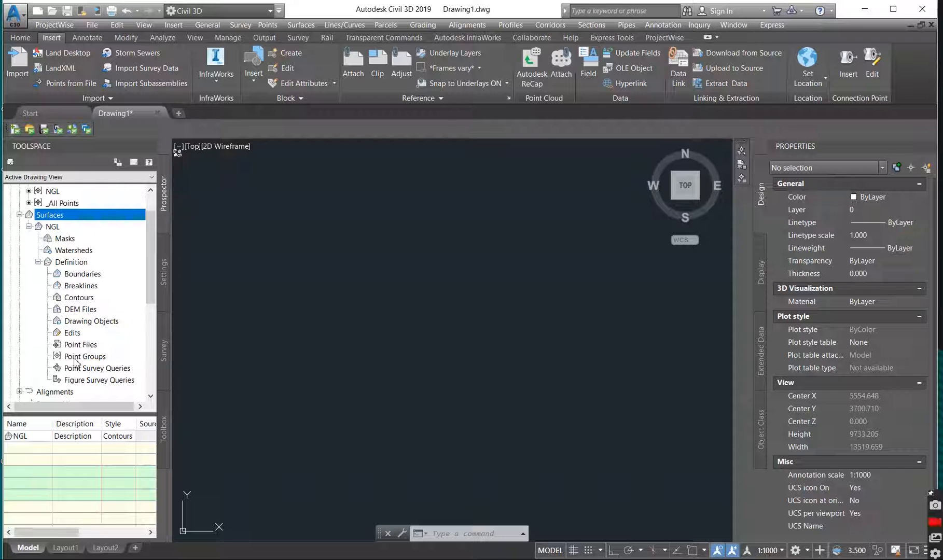
{"action": "left_click", "coordinate": [80, 344]}
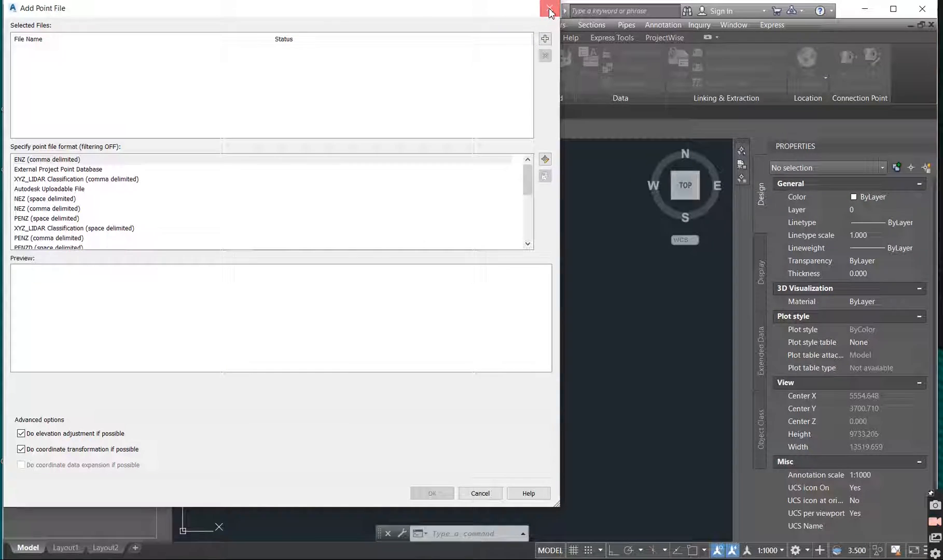
{"action": "left_click", "coordinate": [547, 11]}
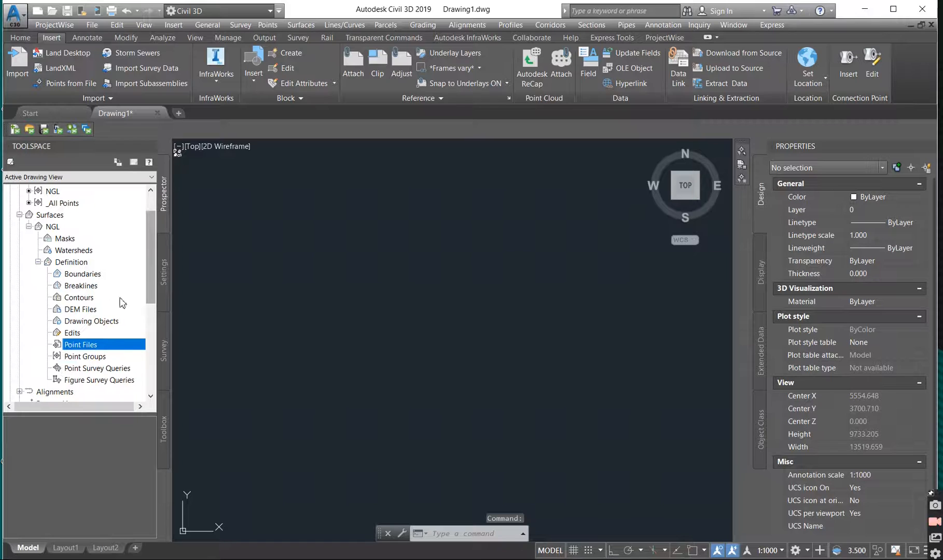
{"action": "mouse_move", "coordinate": [96, 361]}
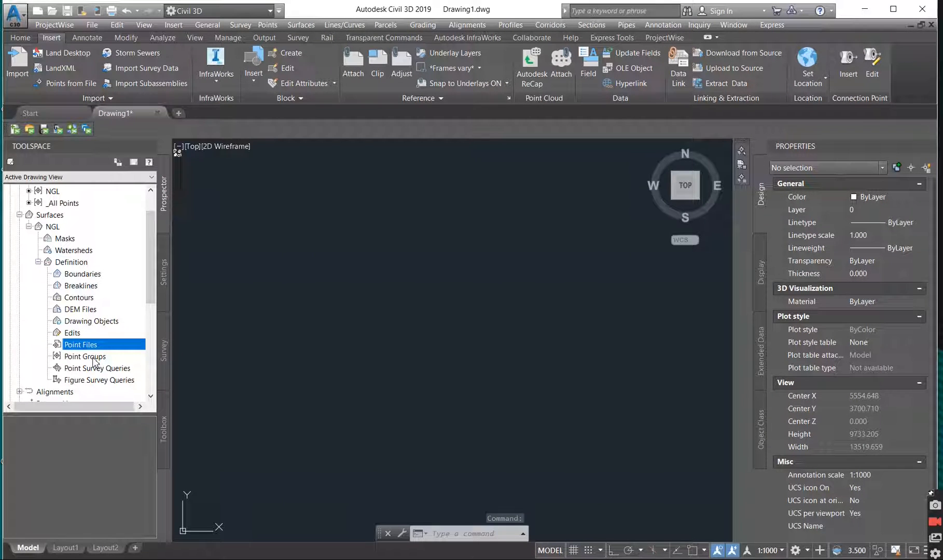
Step: Add the NGL point group to the NGL surface's Definition
{"action": "right_click", "coordinate": [84, 356]}
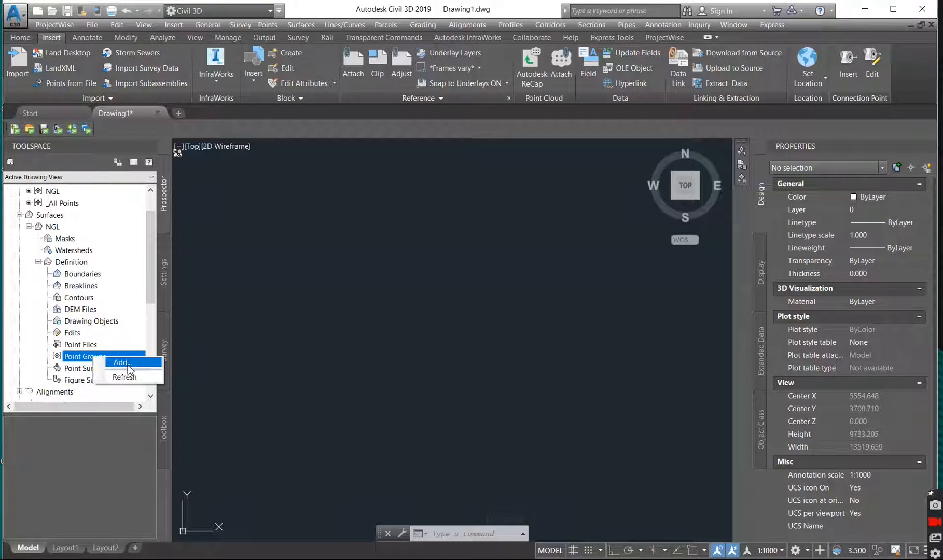
{"action": "left_click", "coordinate": [121, 362]}
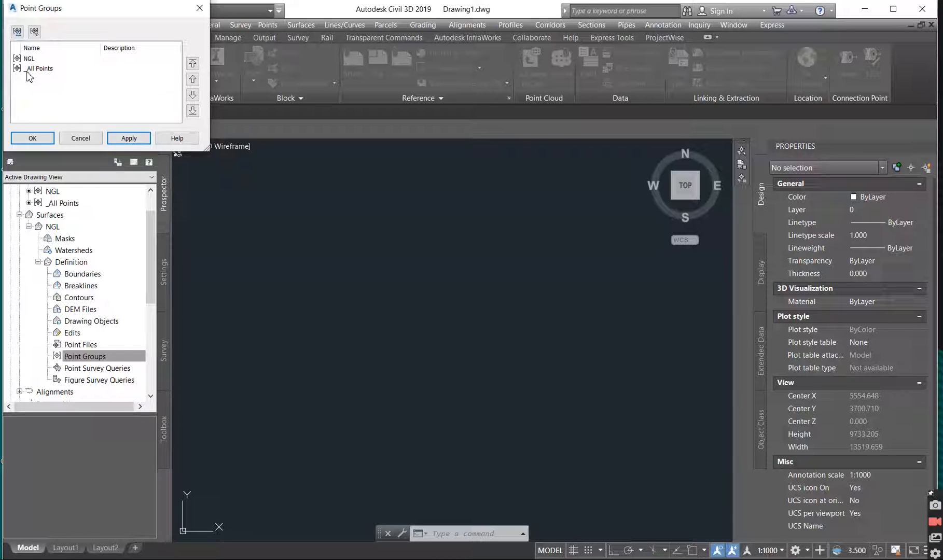
{"action": "left_click", "coordinate": [40, 68]}
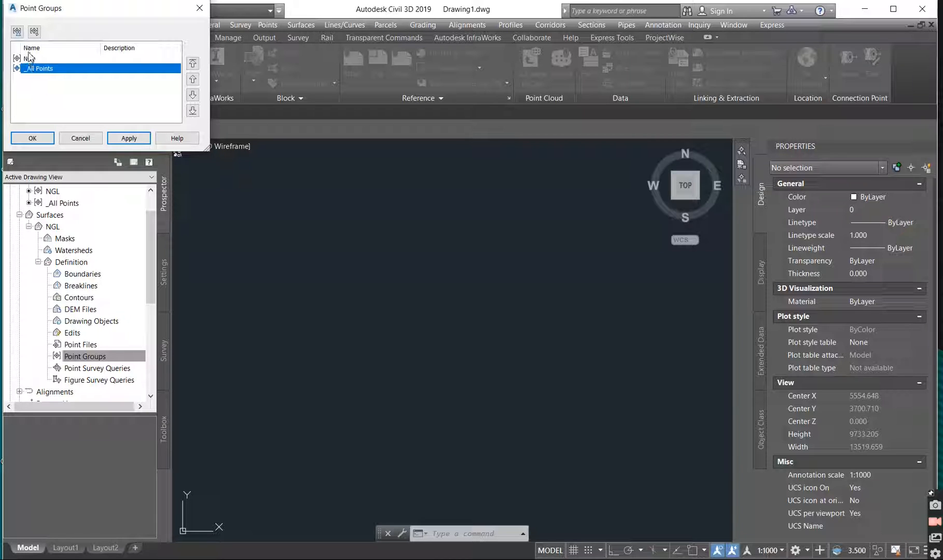
{"action": "left_click", "coordinate": [39, 58]}
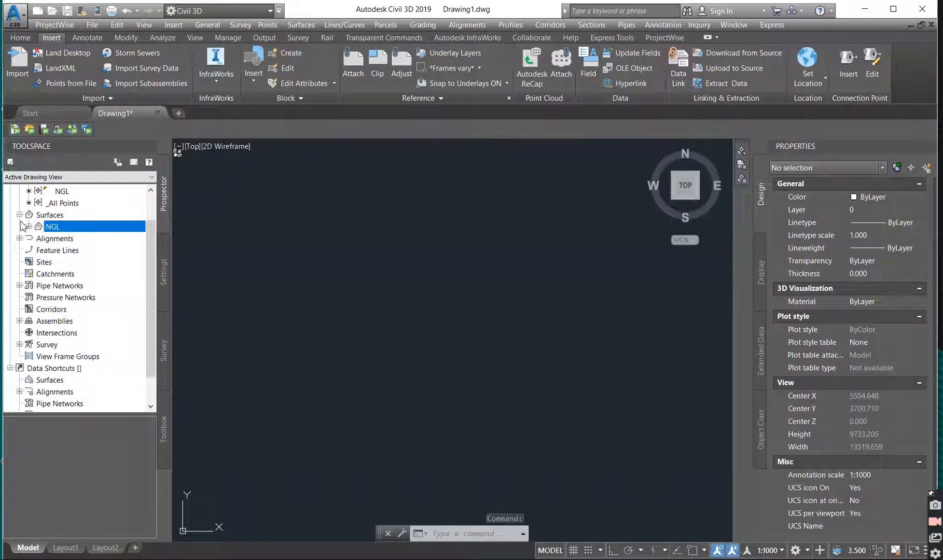
Step: Zoom to the drawing extents and inspect the properties of point 9348
{"action": "right_click", "coordinate": [49, 215]}
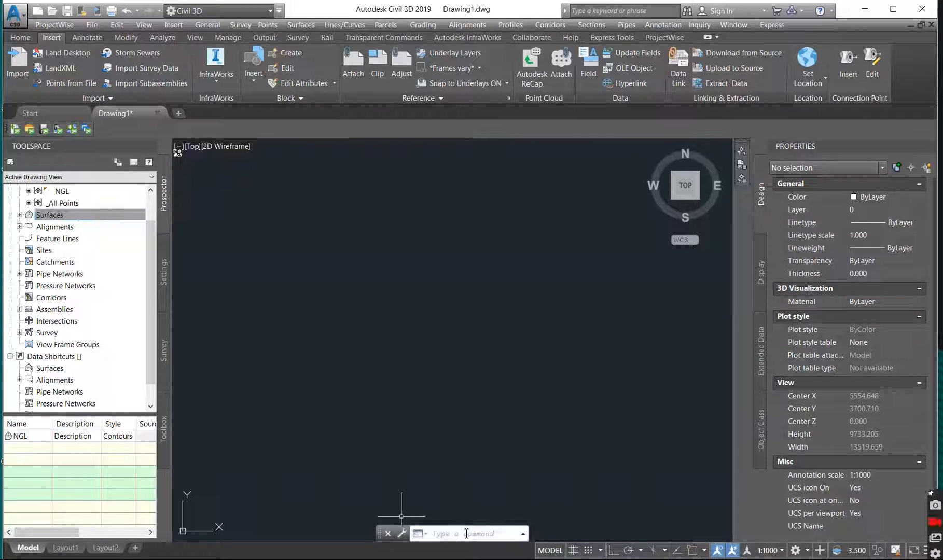
{"action": "type", "text": "ZOOM"}
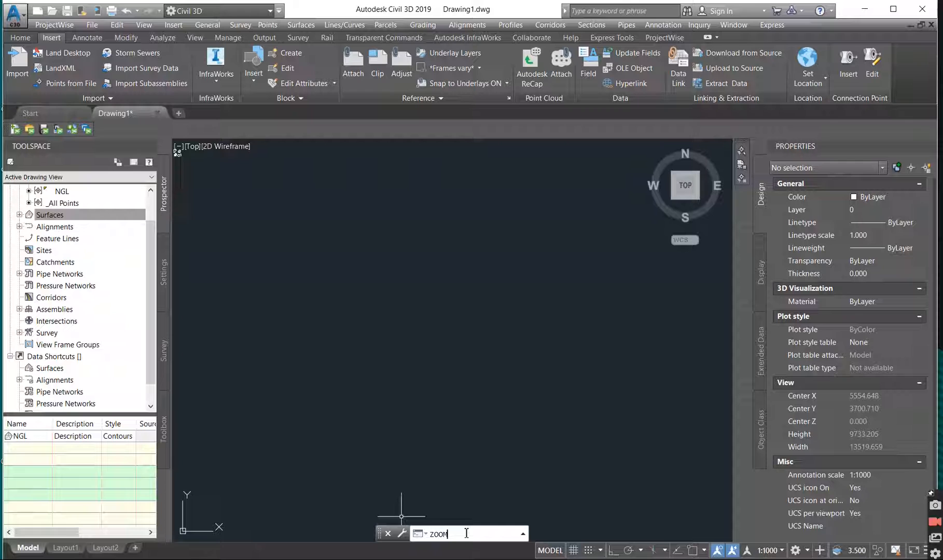
{"action": "key", "text": "Return"}
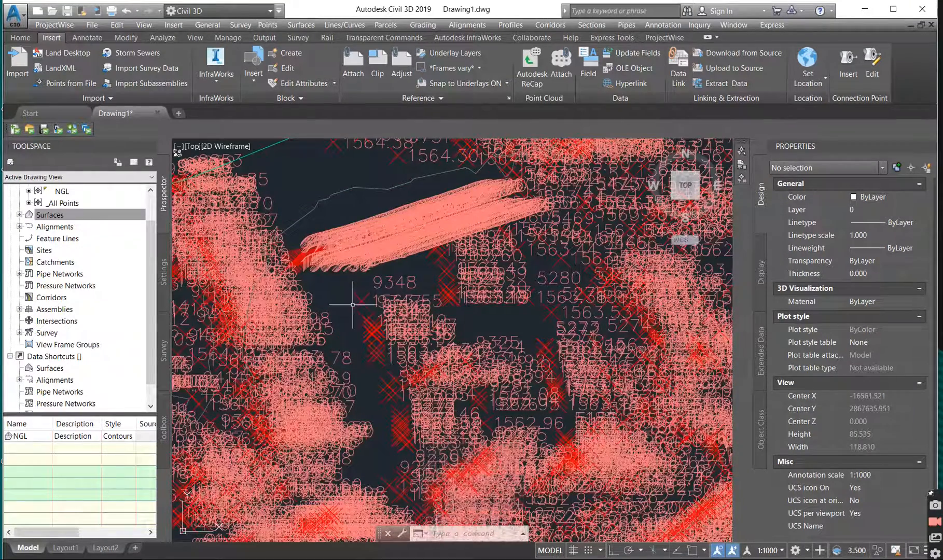
{"action": "left_click", "coordinate": [361, 294]}
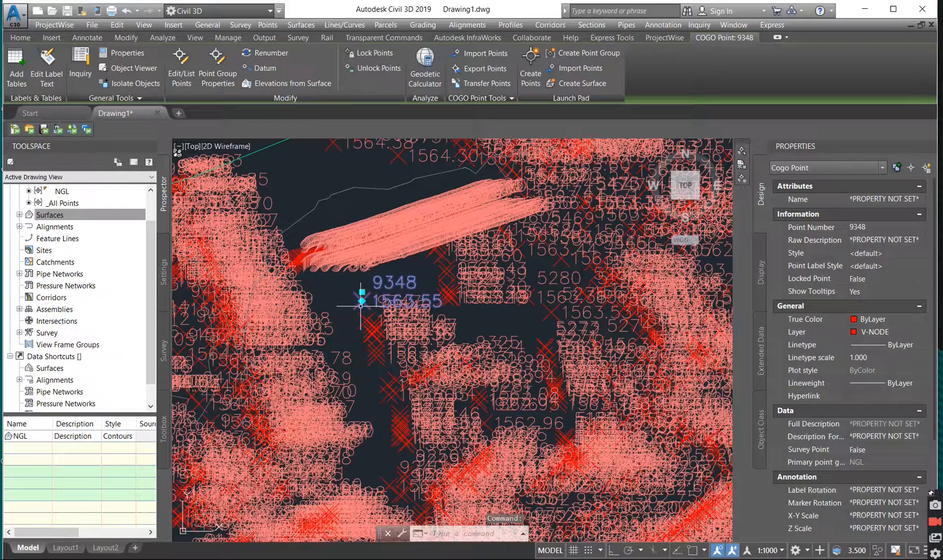
{"action": "mouse_move", "coordinate": [363, 309]}
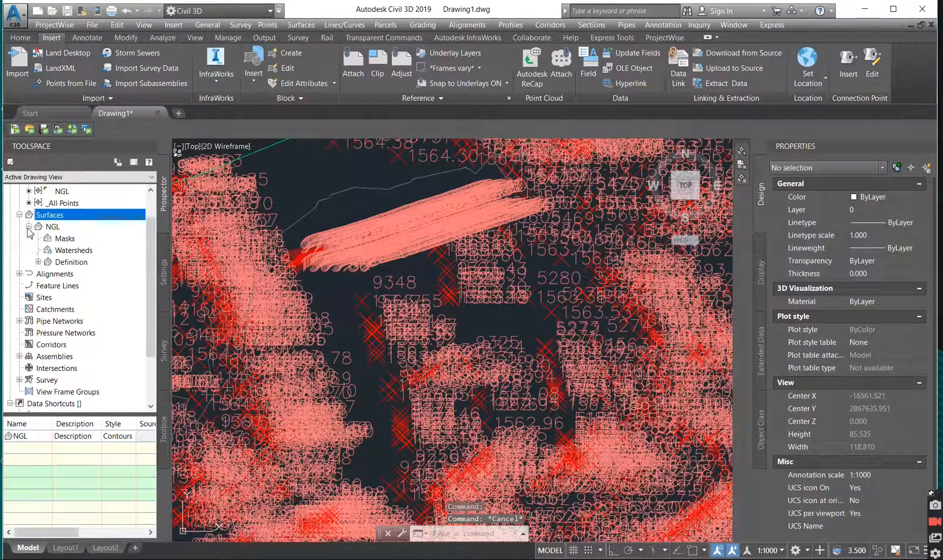
Step: Set the NGL point group's point style and point label style to <none>
{"action": "left_click", "coordinate": [39, 262]}
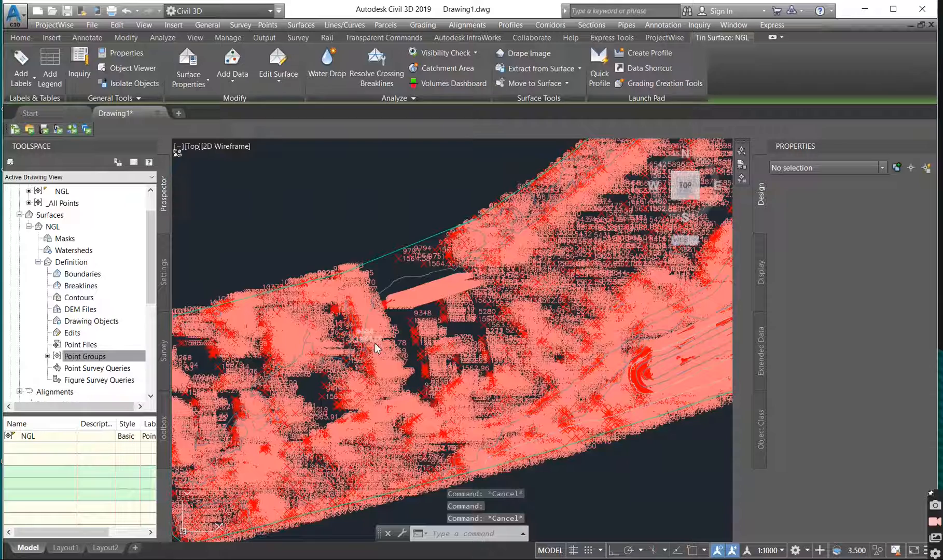
{"action": "left_click", "coordinate": [51, 37]}
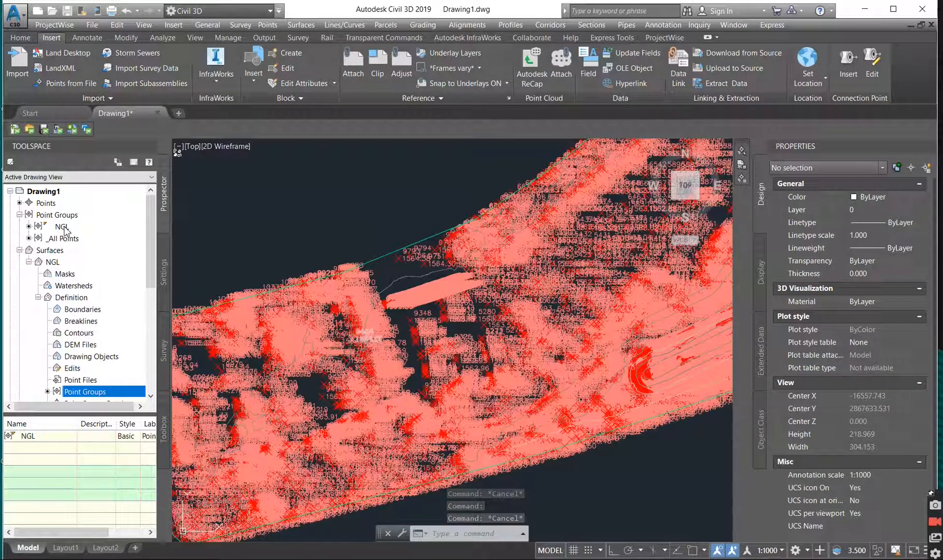
{"action": "right_click", "coordinate": [61, 227]}
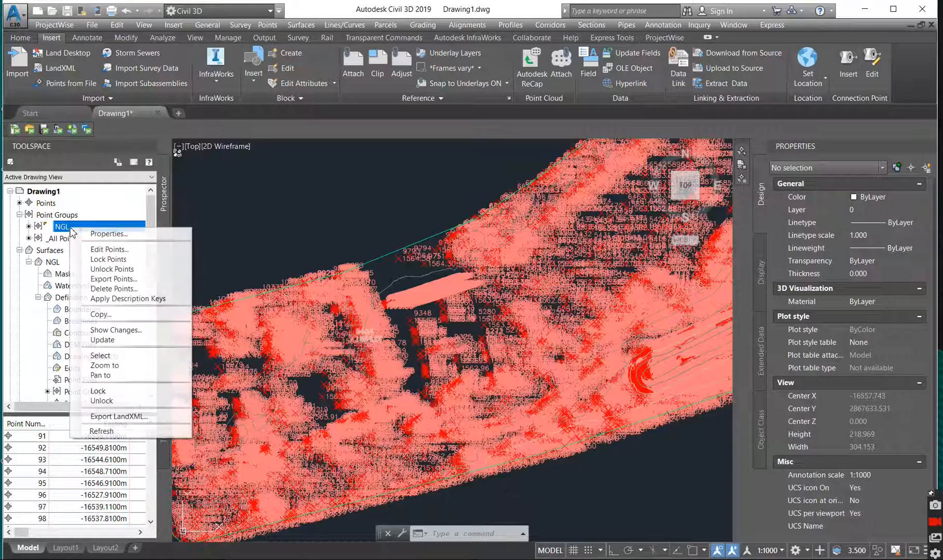
{"action": "left_click", "coordinate": [109, 234]}
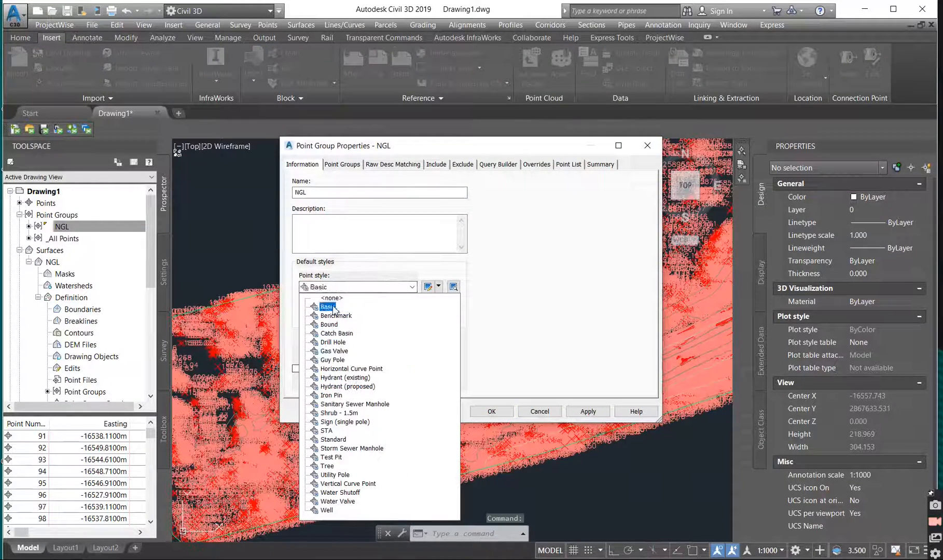
{"action": "left_click", "coordinate": [331, 297]}
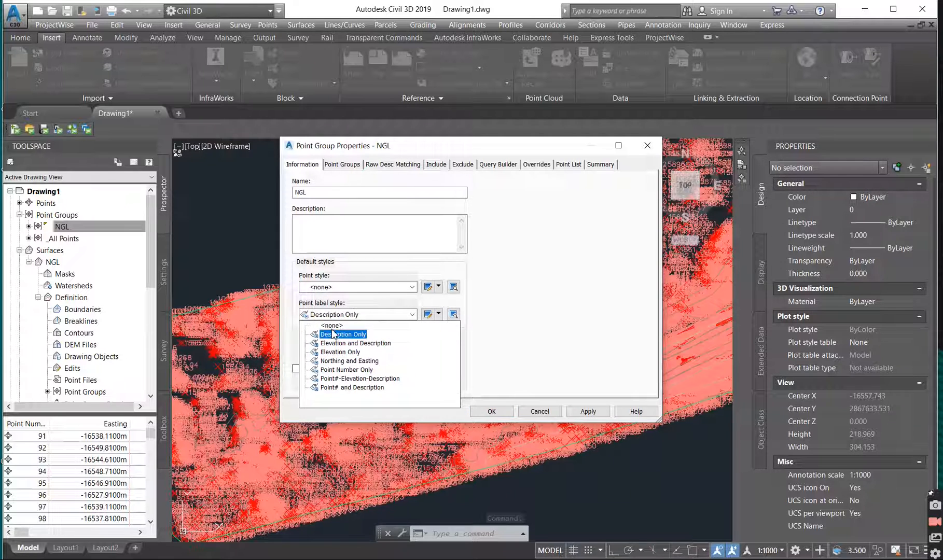
{"action": "left_click", "coordinate": [331, 325]}
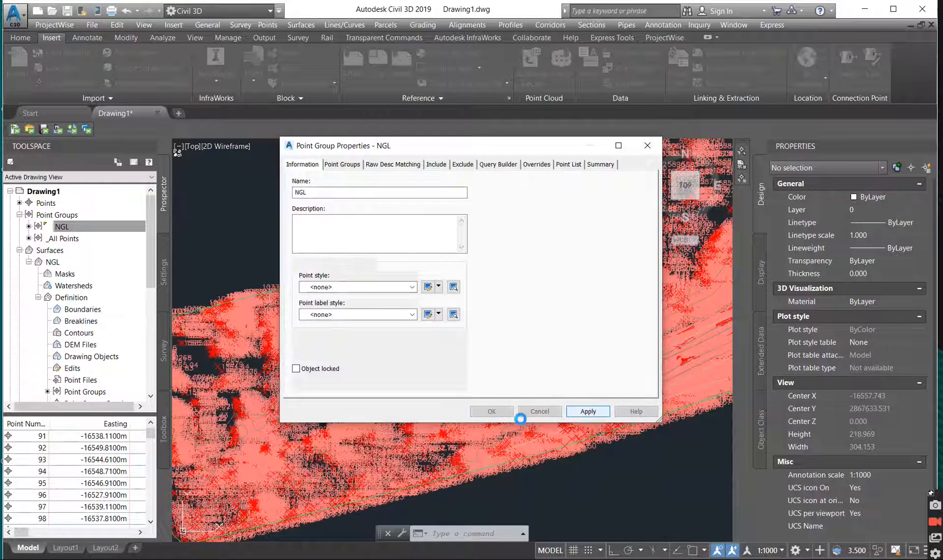
{"action": "left_click", "coordinate": [491, 411]}
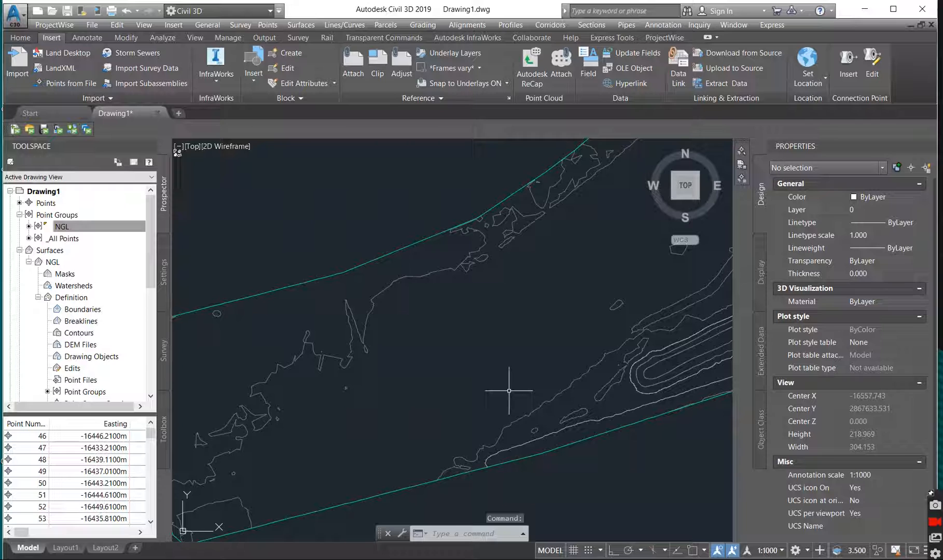
{"action": "mouse_move", "coordinate": [509, 390]}
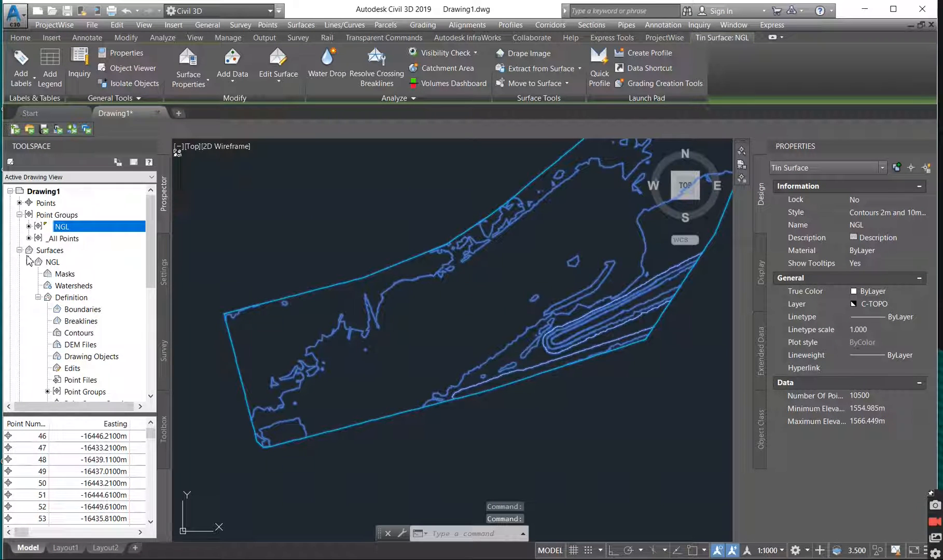
{"action": "left_click", "coordinate": [18, 250]}
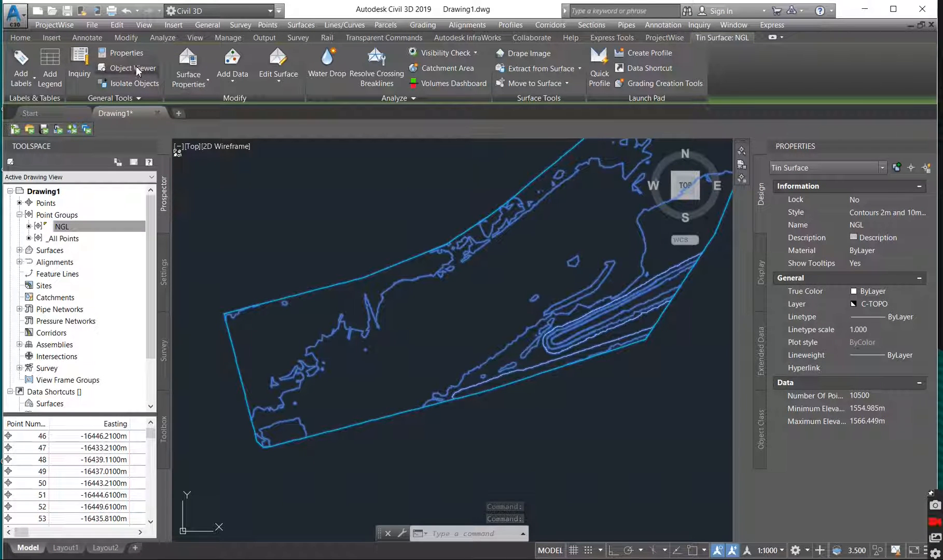
{"action": "left_click", "coordinate": [132, 68]}
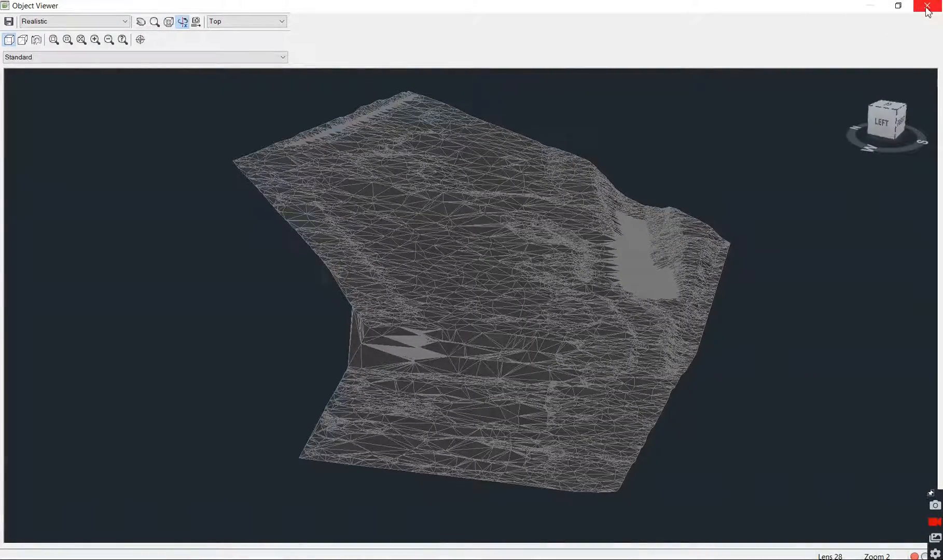
{"action": "left_click", "coordinate": [928, 7]}
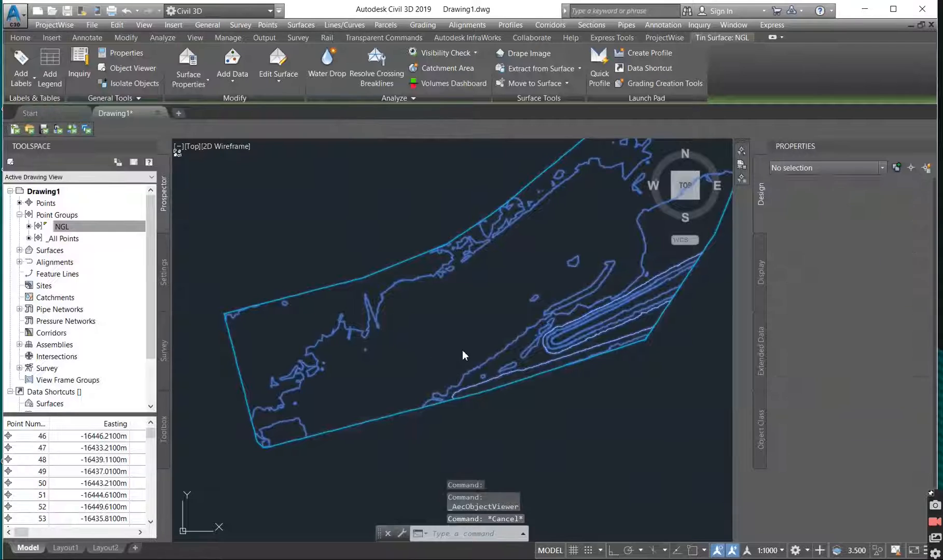